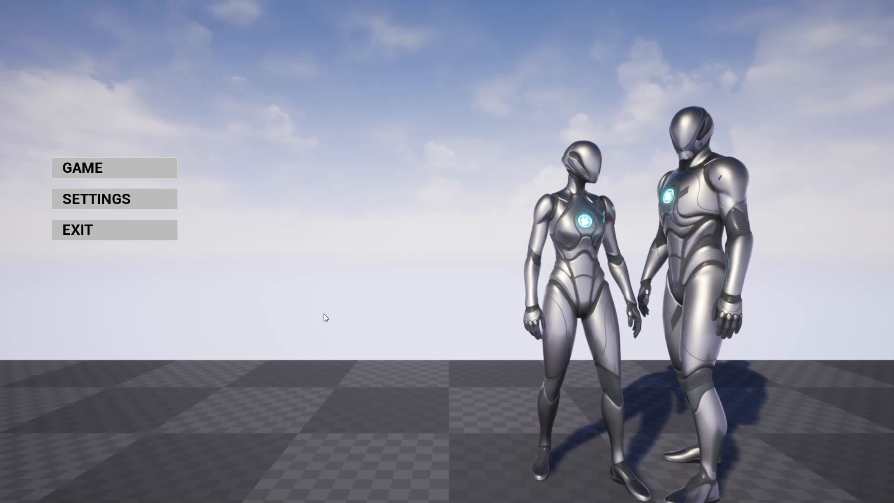
{"action": "mouse_move", "coordinate": [165, 161]}
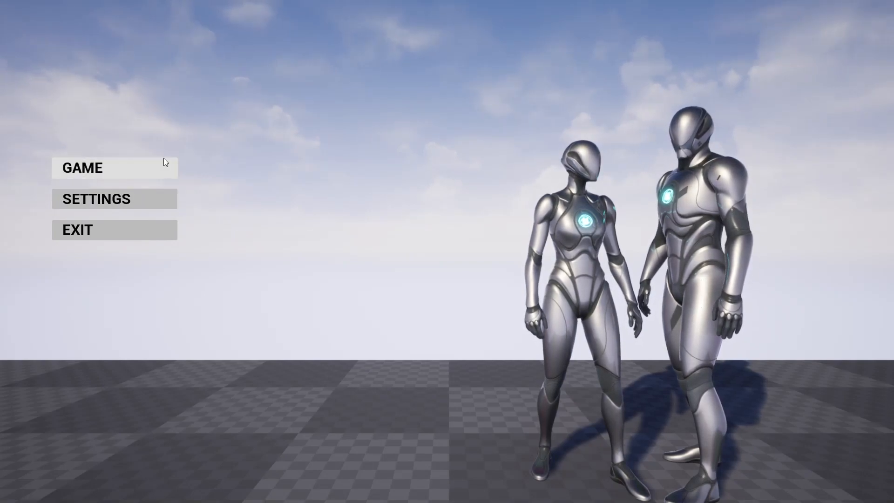
{"action": "mouse_move", "coordinate": [95, 216]}
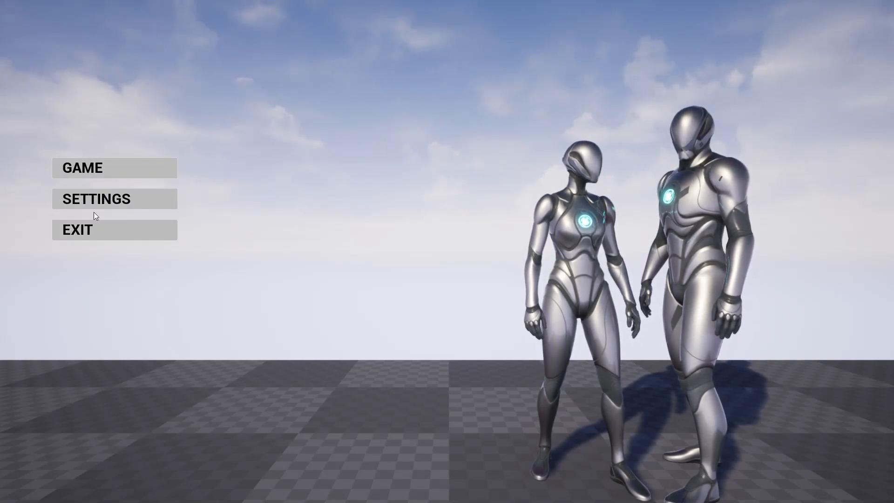
Enter Settings from the main menu and show the Controls key-binding page.
{"action": "left_click", "coordinate": [97, 199]}
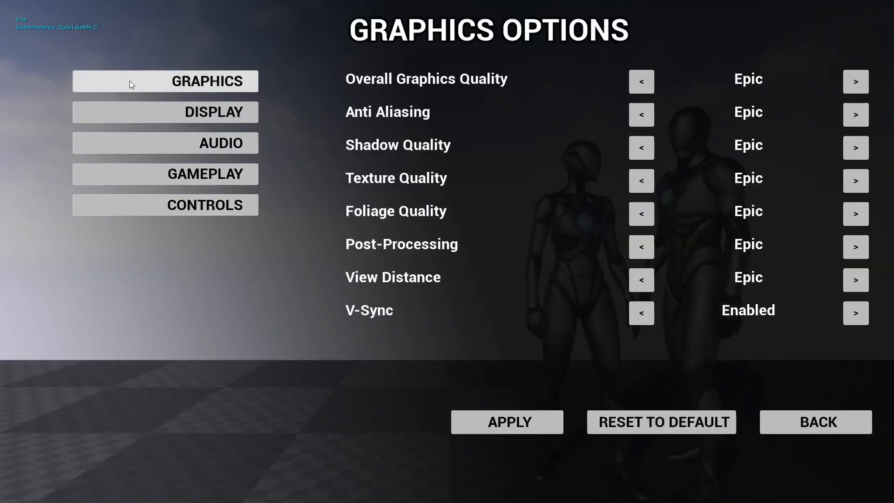
{"action": "mouse_move", "coordinate": [174, 146]}
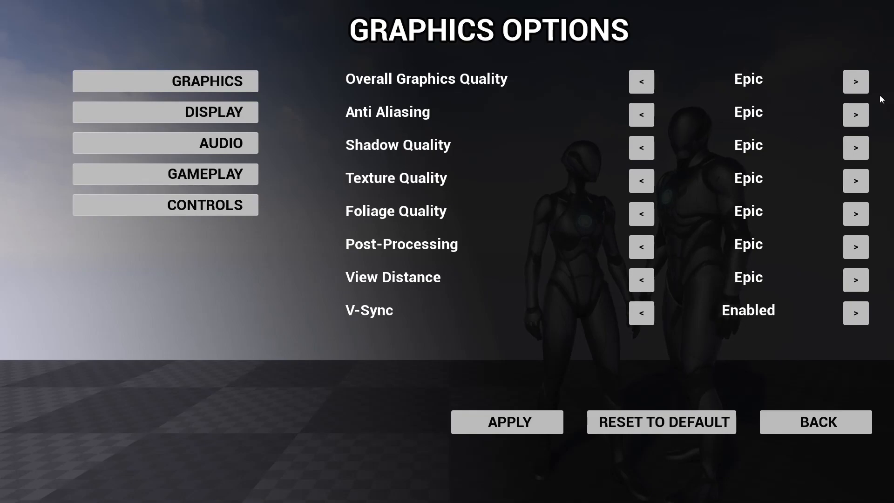
{"action": "mouse_move", "coordinate": [191, 209]}
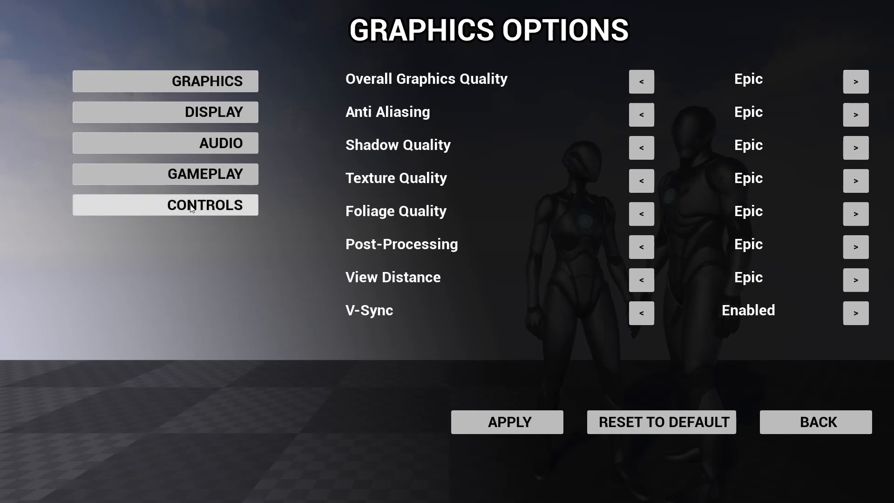
{"action": "left_click", "coordinate": [164, 143]}
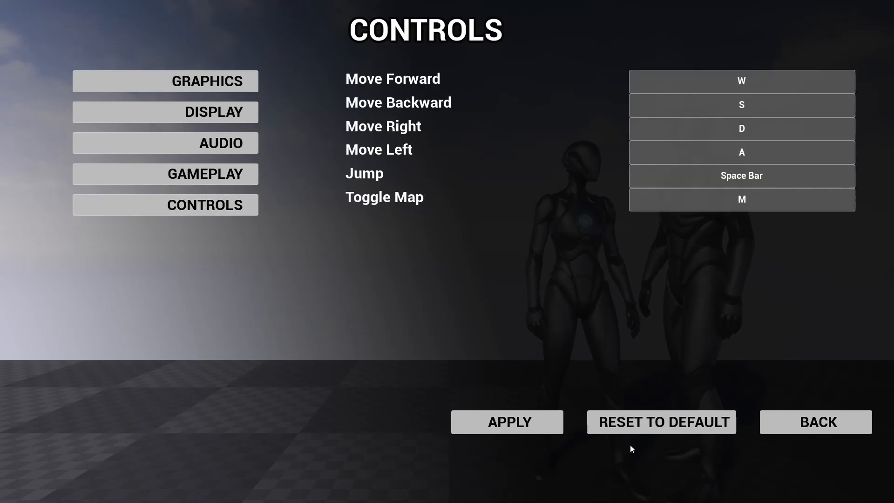
Leave settings and start a new game, running across the desert level.
{"action": "left_click", "coordinate": [817, 422]}
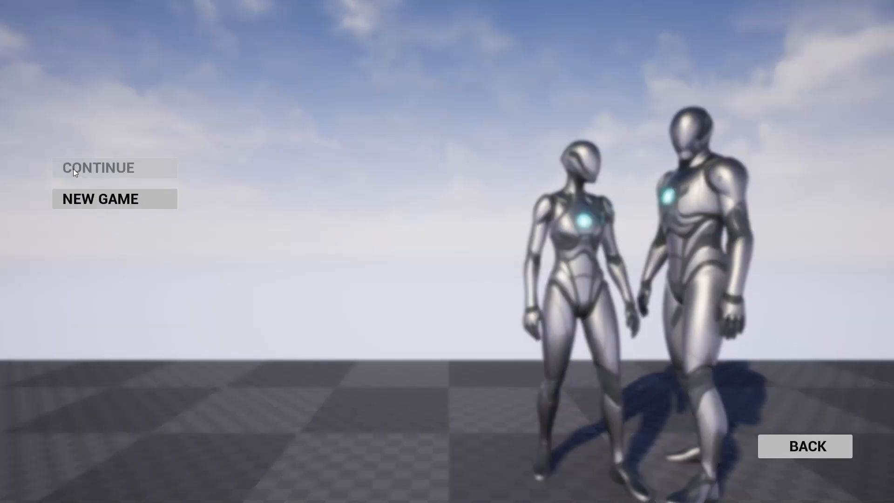
{"action": "left_click", "coordinate": [100, 199]}
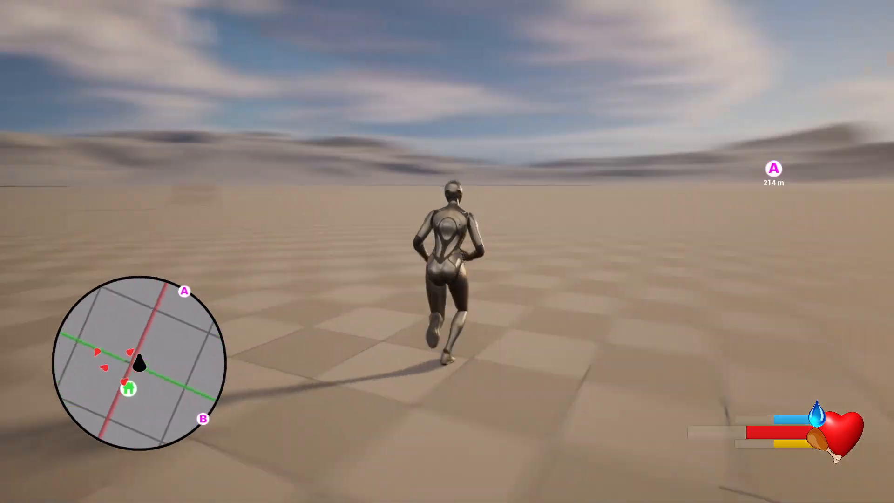
View the waypoint world map with M, then pause the game with Escape.
{"action": "key", "text": "m"}
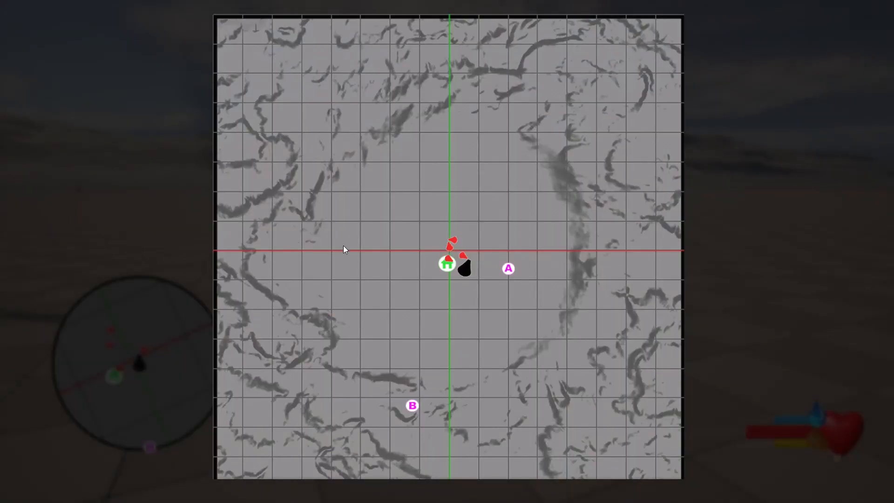
{"action": "mouse_move", "coordinate": [356, 161]}
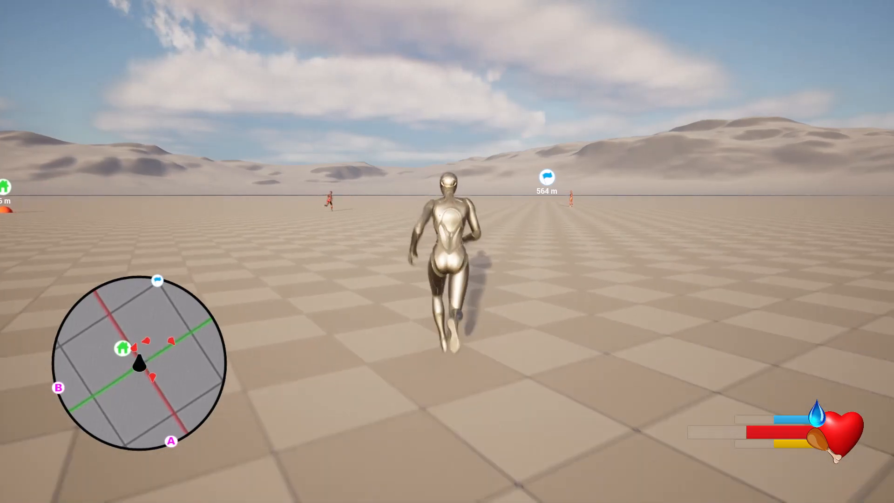
{"action": "key", "text": "Escape"}
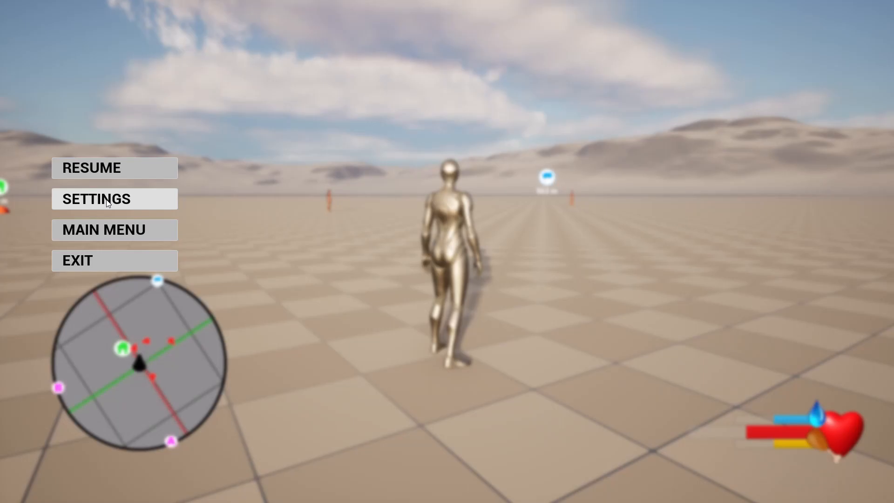
From the pause menu's Controls settings, rebind Move Forward from W to T.
{"action": "left_click", "coordinate": [107, 199]}
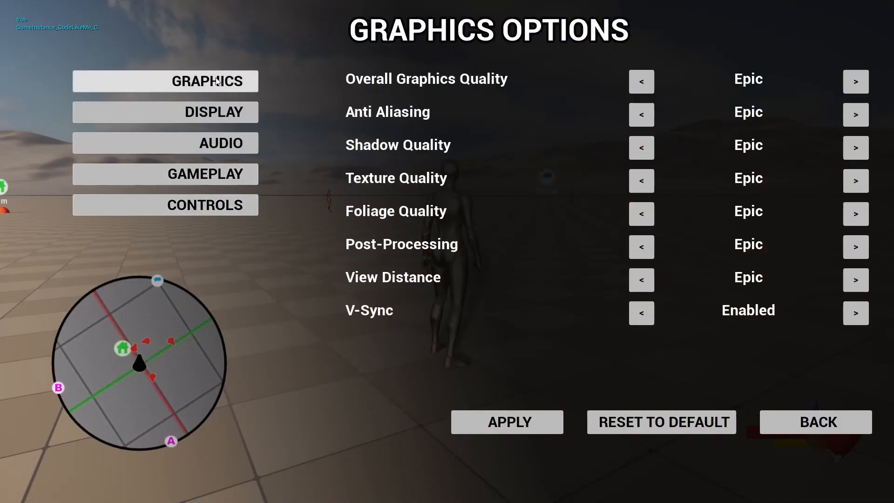
{"action": "left_click", "coordinate": [166, 111]}
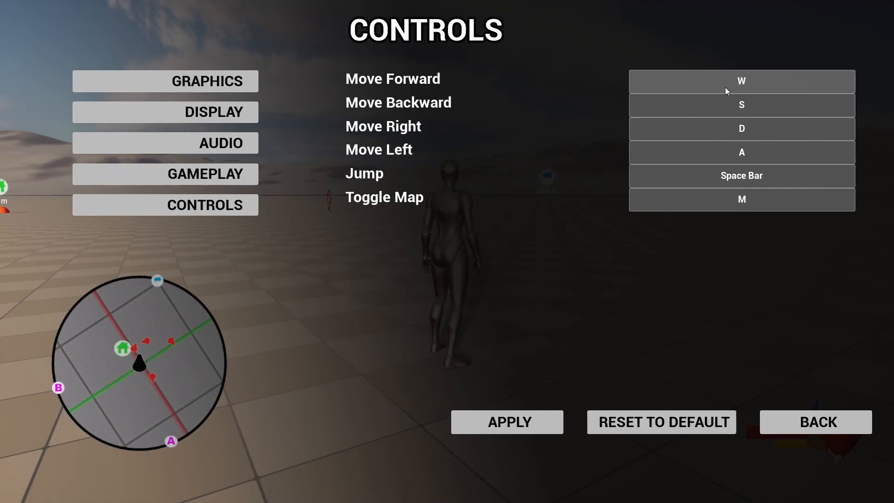
{"action": "left_click", "coordinate": [742, 81]}
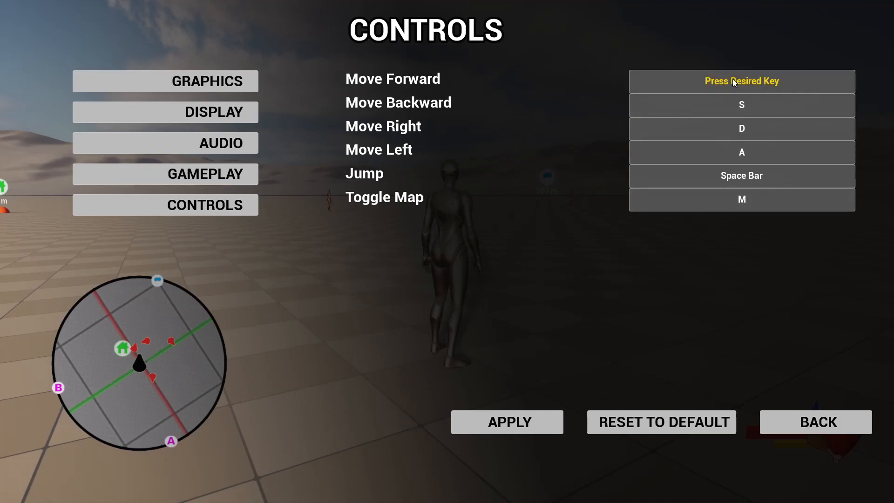
{"action": "key", "text": "t"}
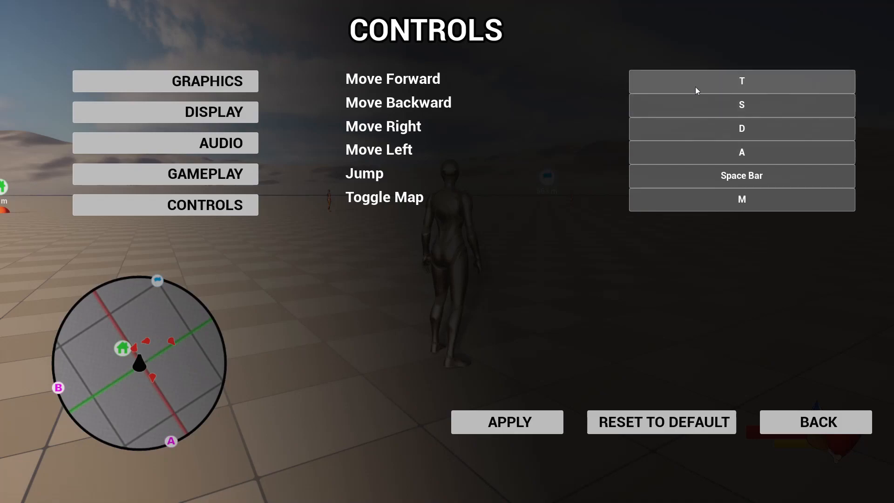
{"action": "mouse_move", "coordinate": [795, 427]}
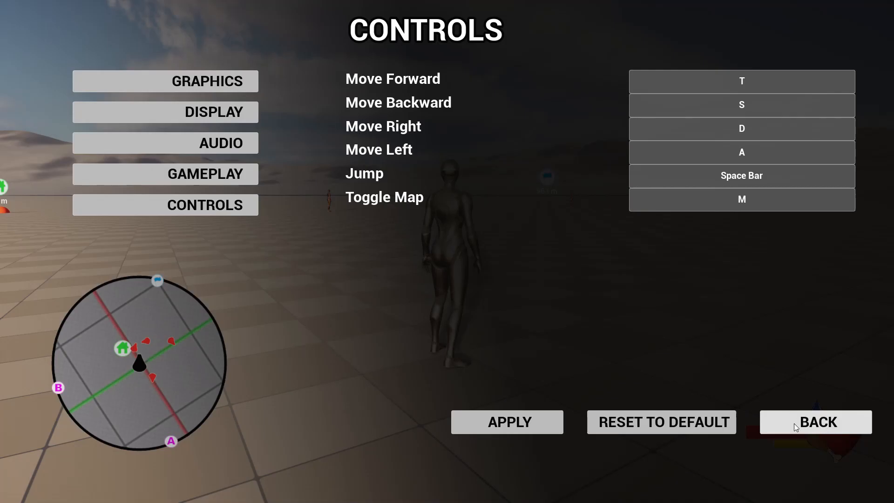
Confirm Yes to keep the changed bindings and back out to the pause menu.
{"action": "left_click", "coordinate": [818, 421]}
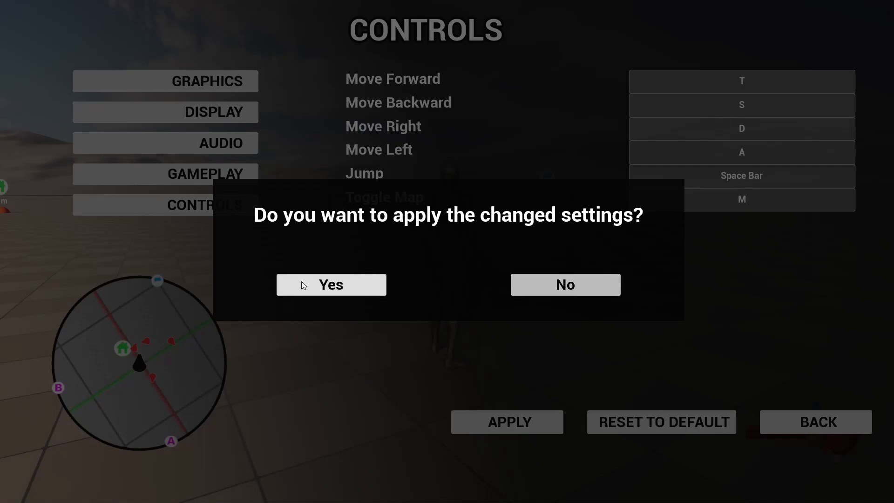
{"action": "left_click", "coordinate": [331, 284]}
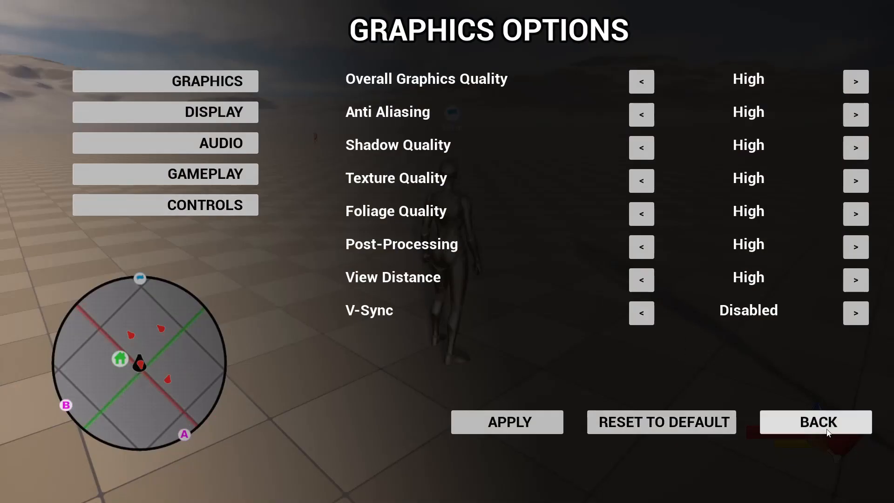
{"action": "left_click", "coordinate": [818, 422]}
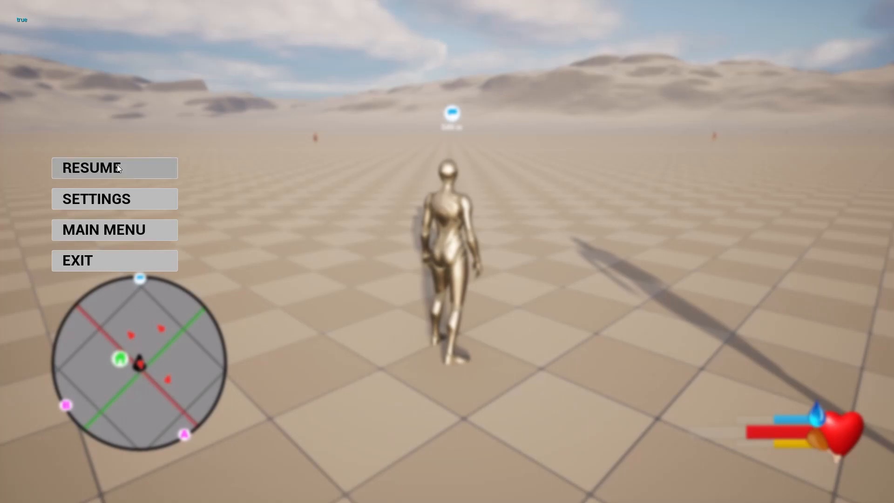
Resume play, pause again, and reopen Settings on the graphics options.
{"action": "left_click", "coordinate": [114, 168]}
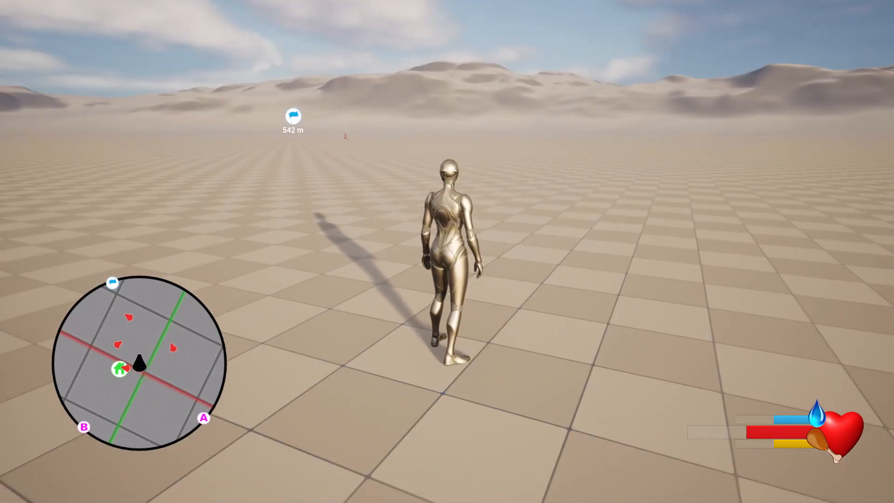
{"action": "key", "text": "Escape"}
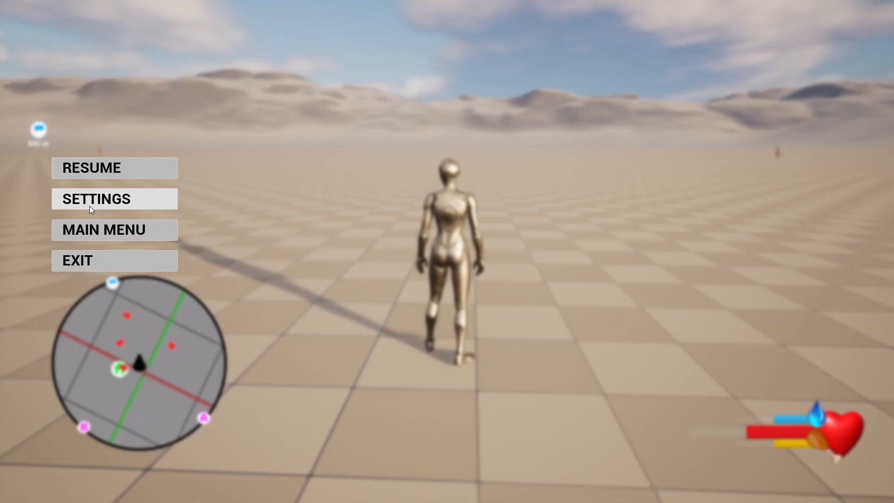
{"action": "left_click", "coordinate": [96, 199]}
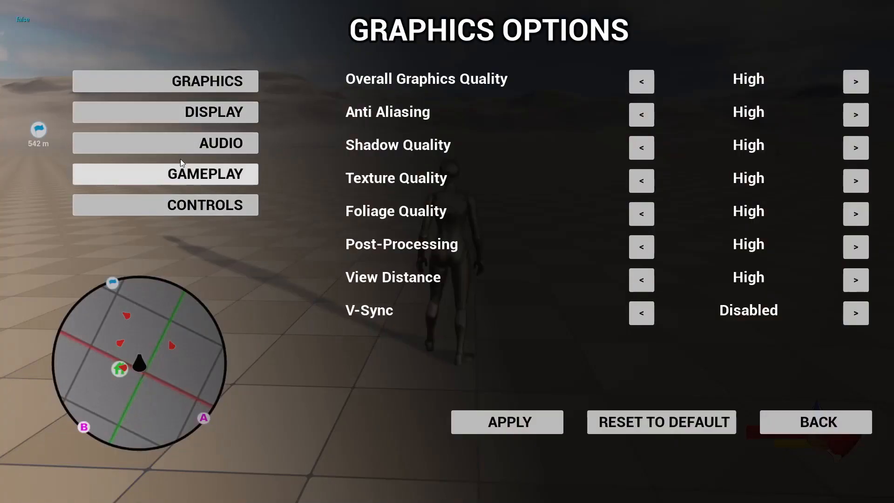
Show the Gameplay options page with difficulty, aiming and mouse sensitivity.
{"action": "left_click", "coordinate": [165, 173]}
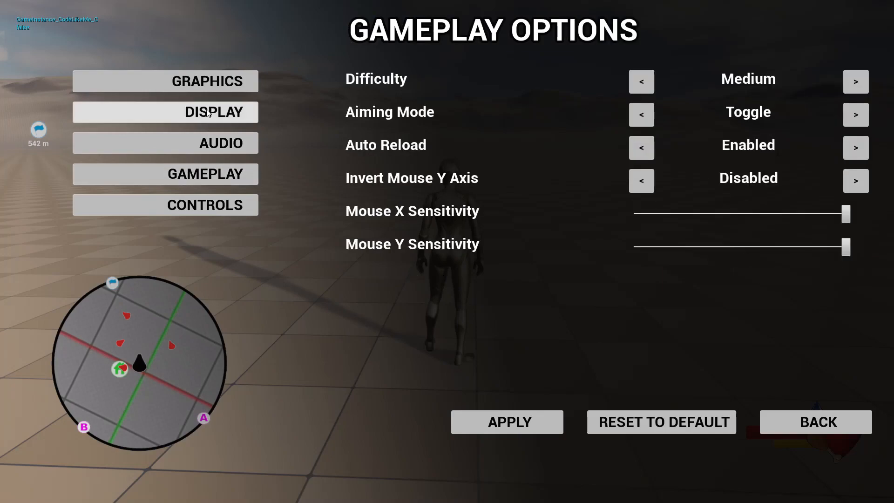
{"action": "mouse_move", "coordinate": [216, 161]}
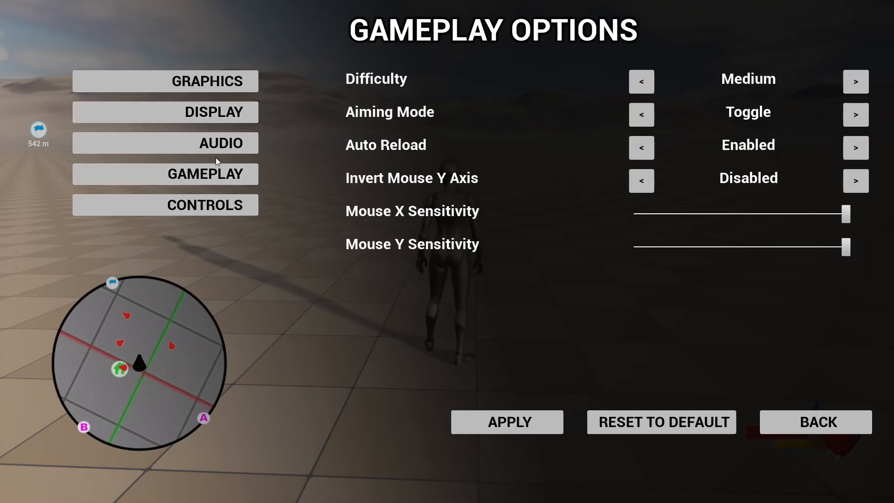
{"action": "mouse_move", "coordinate": [701, 79]}
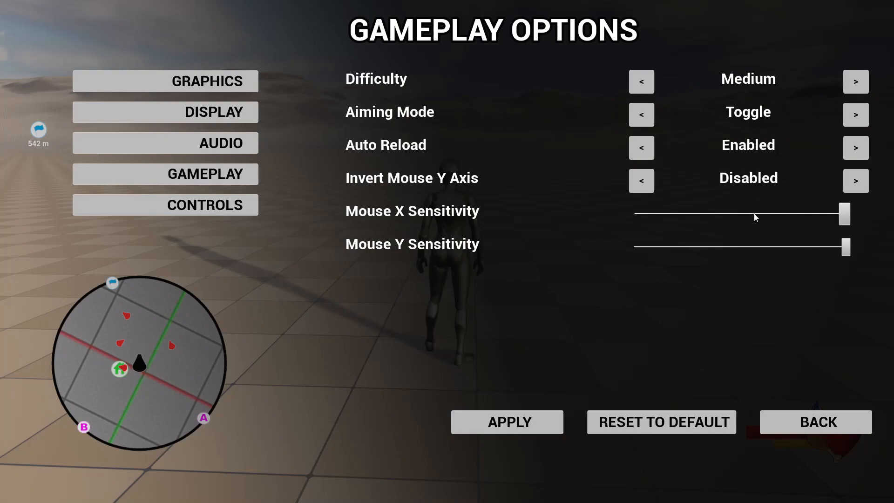
{"action": "mouse_move", "coordinate": [815, 212]}
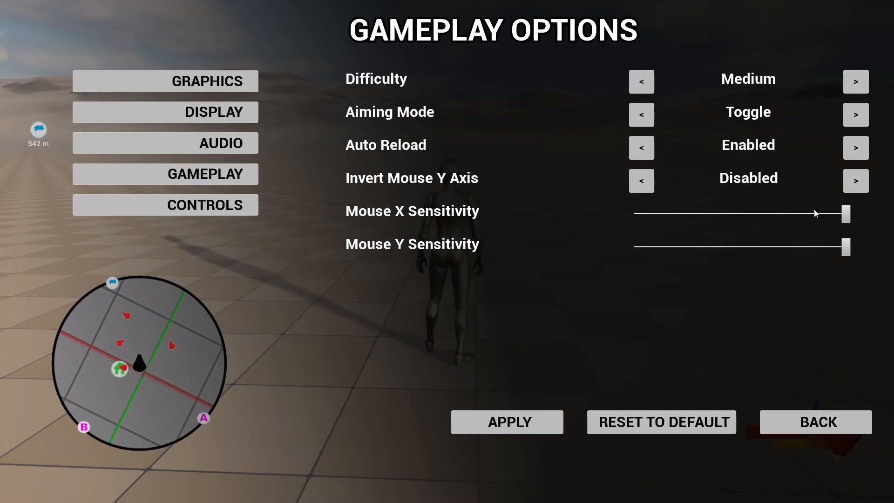
{"action": "mouse_move", "coordinate": [706, 183]}
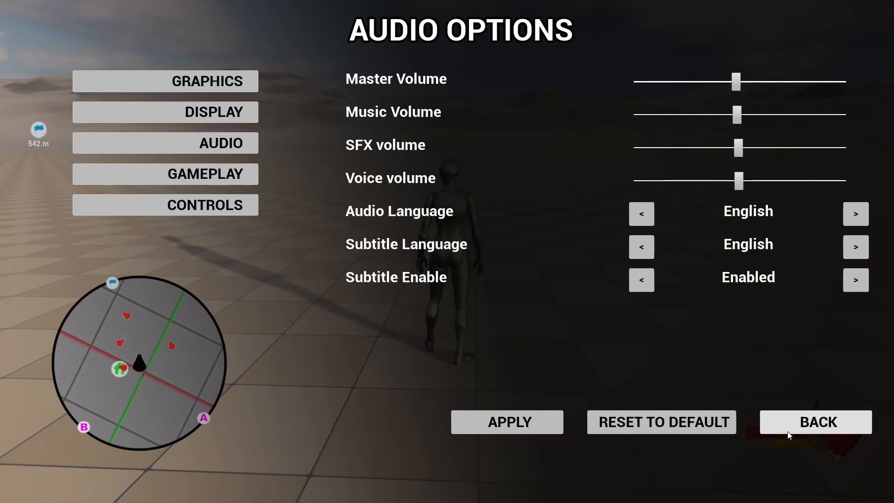
Answer the apply prompt, lower Overall Graphics Quality to Low and apply it.
{"action": "left_click", "coordinate": [818, 422]}
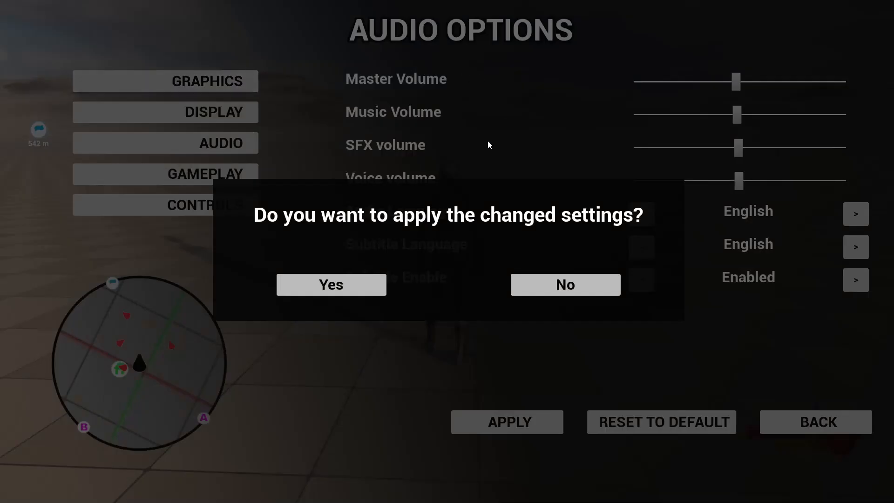
{"action": "left_click", "coordinate": [331, 284]}
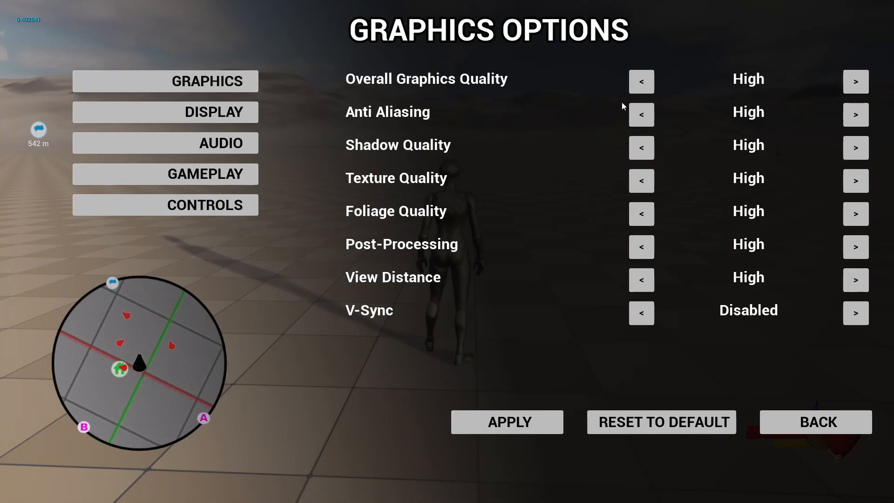
{"action": "left_click", "coordinate": [856, 82]}
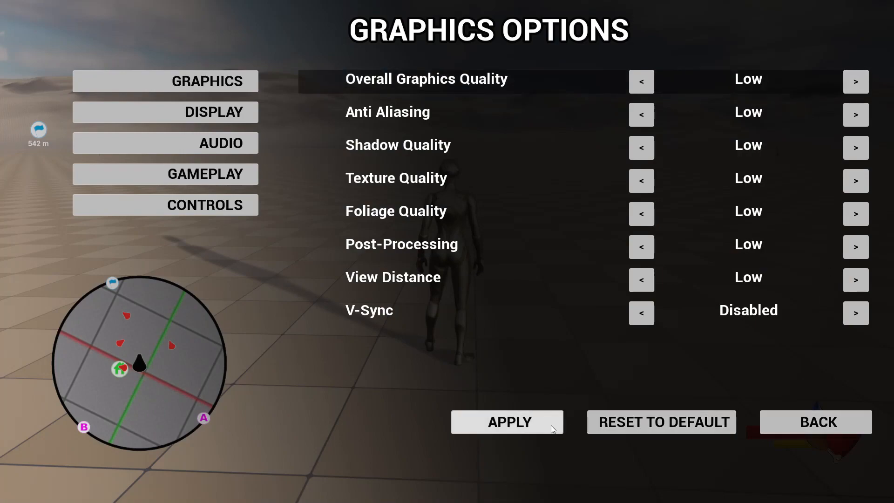
{"action": "left_click", "coordinate": [818, 422]}
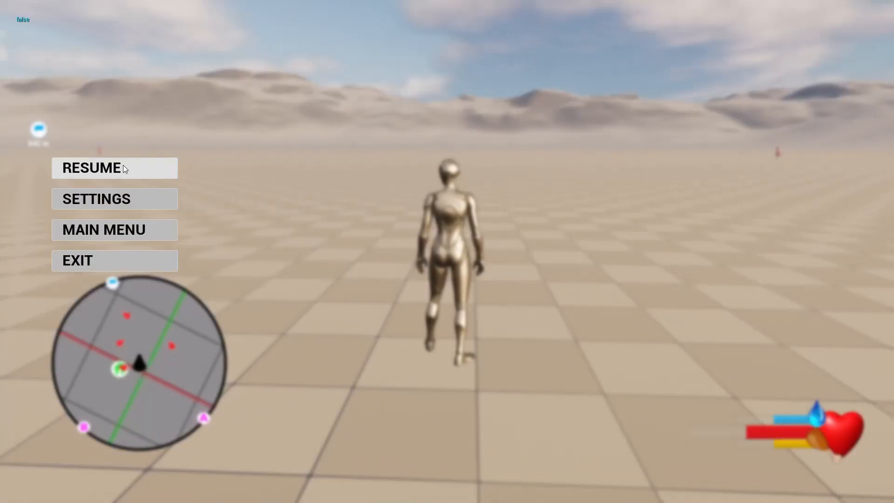
Resume gameplay under the Low graphics settings, pausing once and resuming again.
{"action": "left_click", "coordinate": [114, 168]}
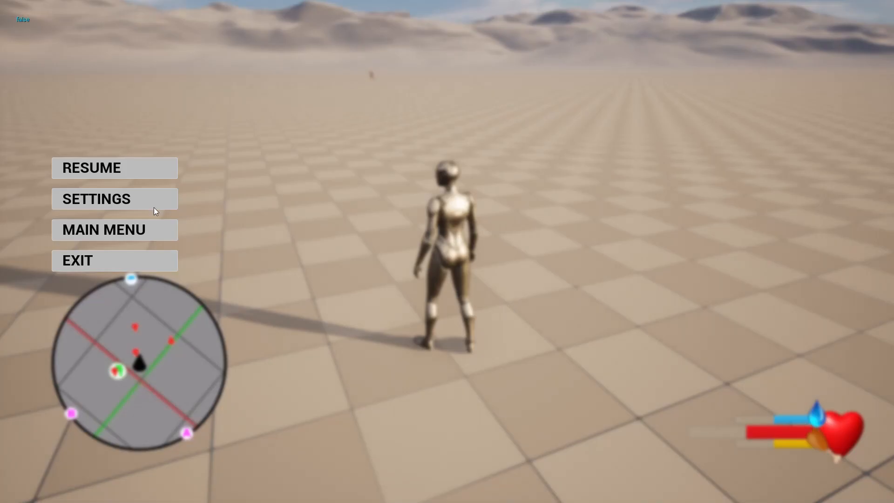
{"action": "left_click", "coordinate": [92, 167]}
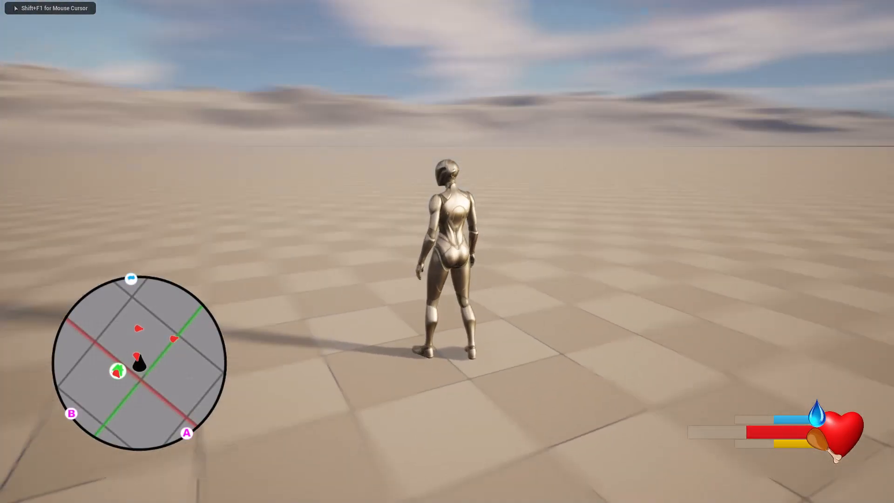